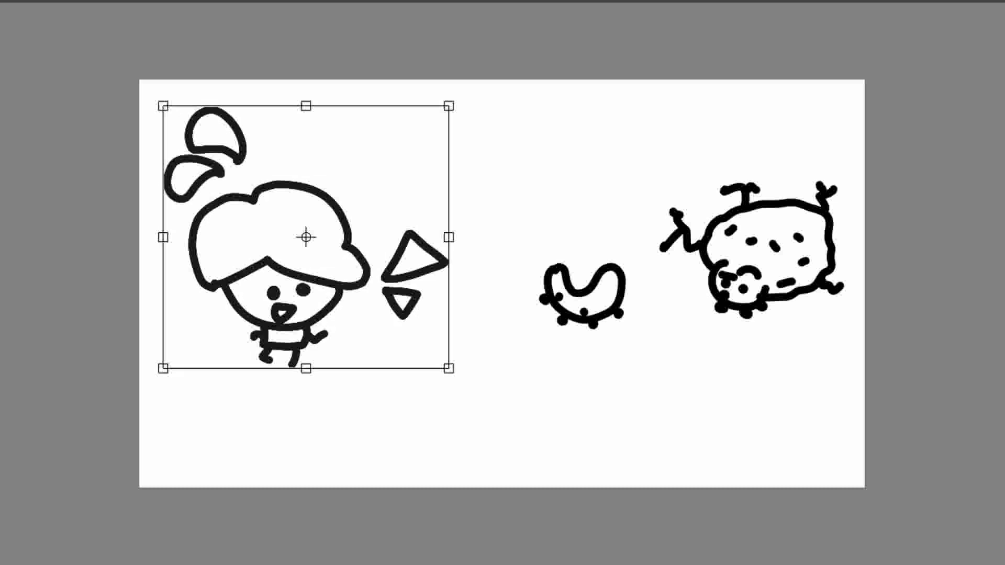
Move the doodled character with its triangles to the left side of the canvas.
{"action": "left_click", "coordinate": [606, 228]}
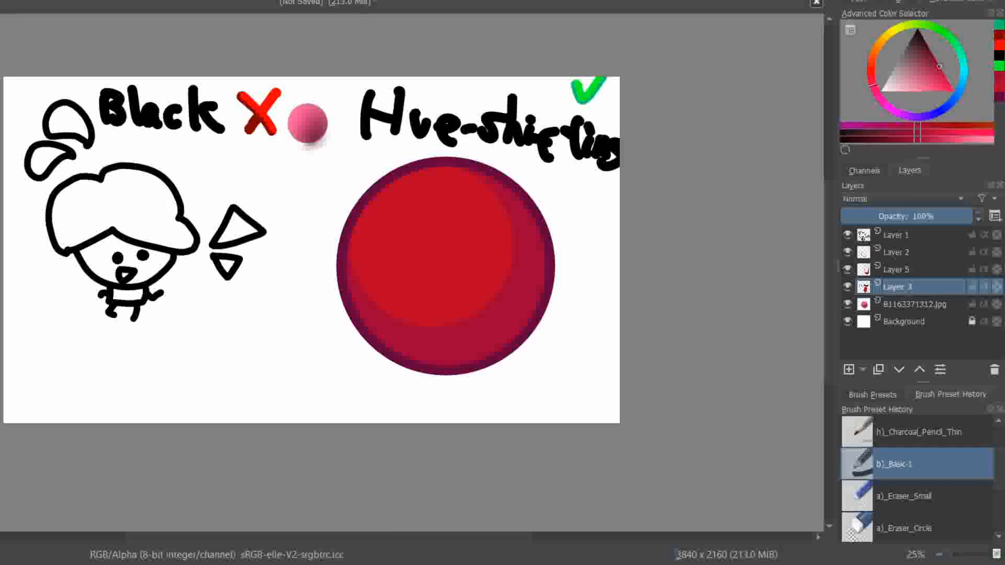
Toggle canvas-only mode while shading the red ball and starting the 'Plas' label.
{"action": "key", "text": "Tab"}
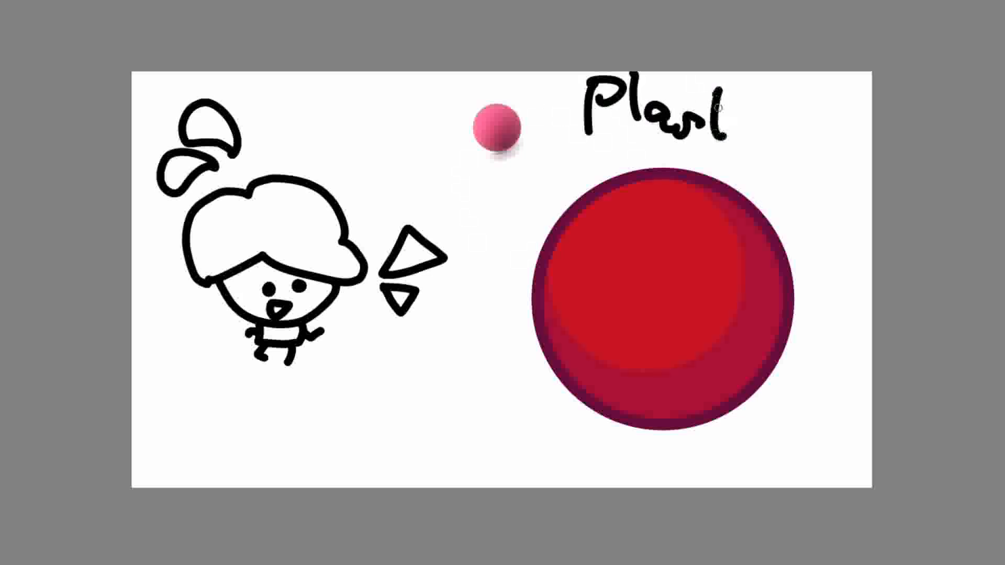
Finish the label text and paint a pale pink highlight on the red ball.
{"action": "type", "text": "ics"}
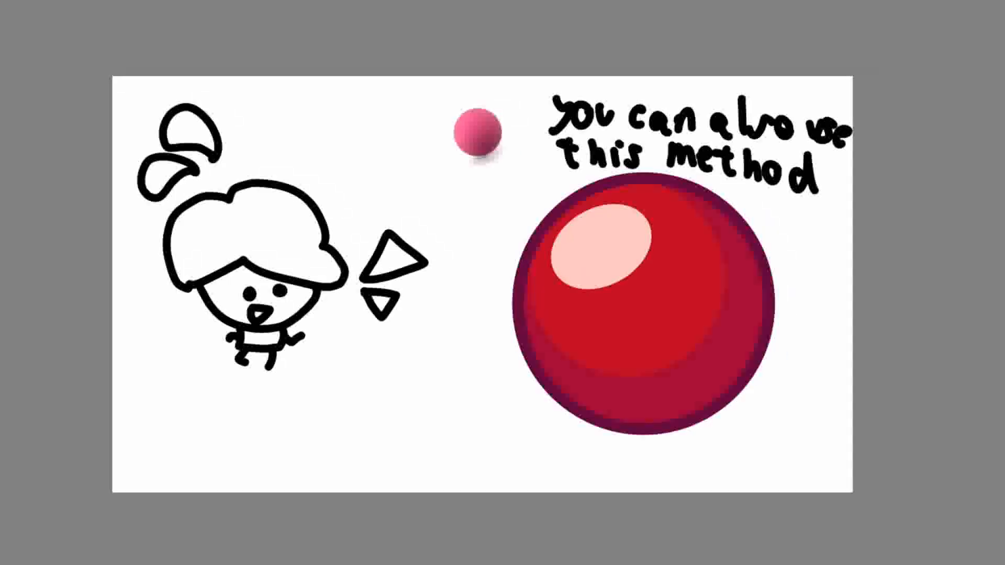
{"action": "left_click", "coordinate": [647, 307]}
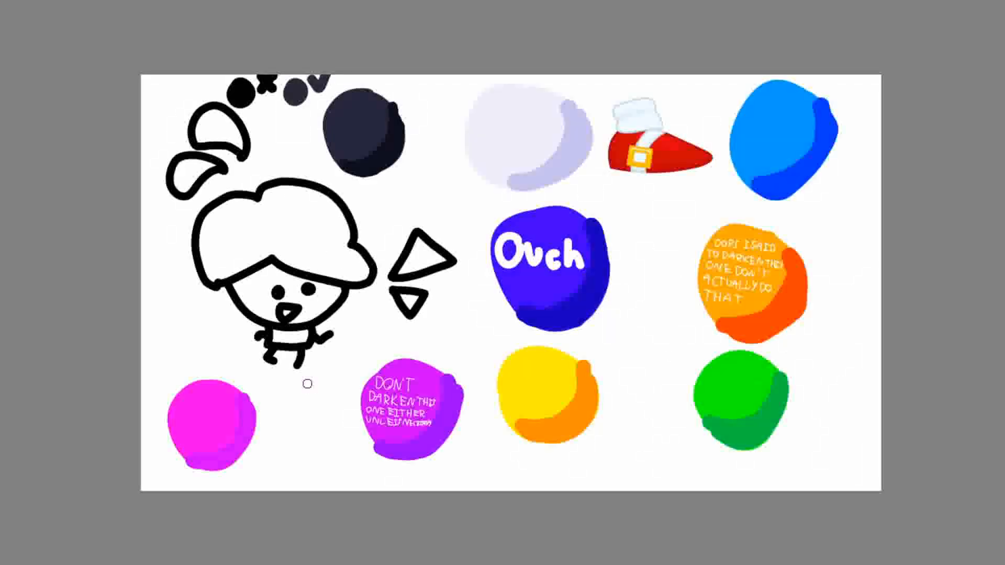
{"action": "mouse_move", "coordinate": [521, 152]}
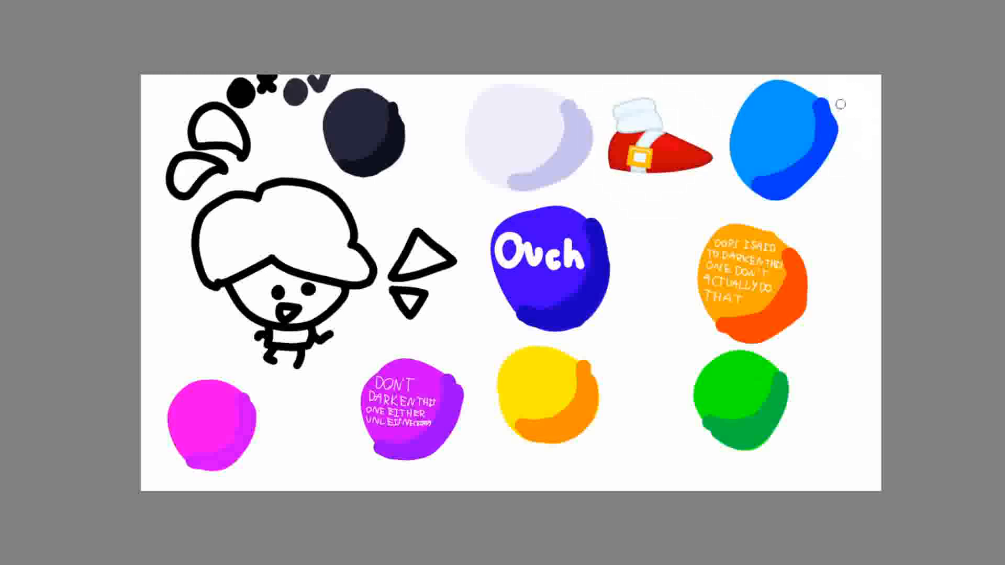
{"action": "mouse_move", "coordinate": [830, 80]}
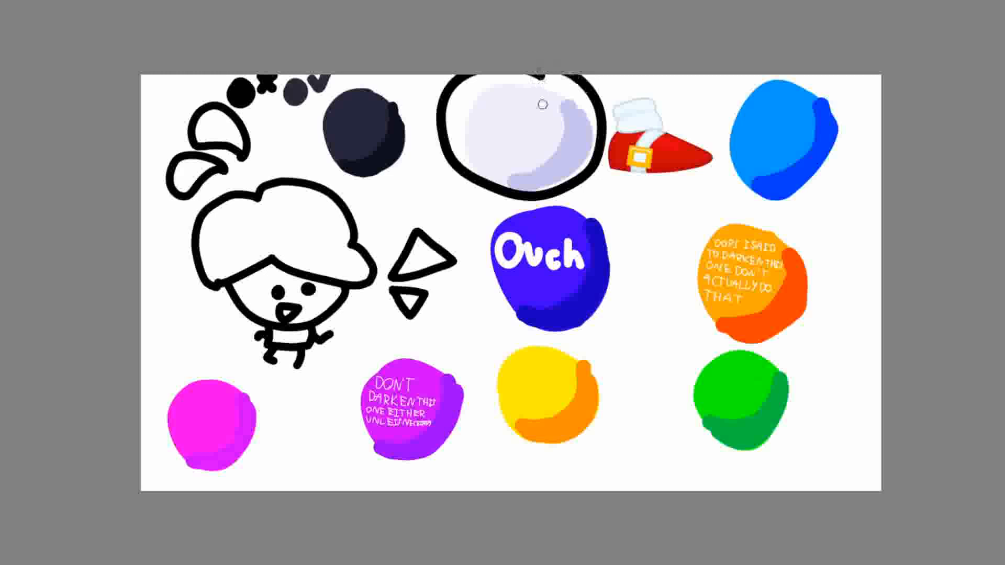
{"action": "mouse_move", "coordinate": [428, 192]}
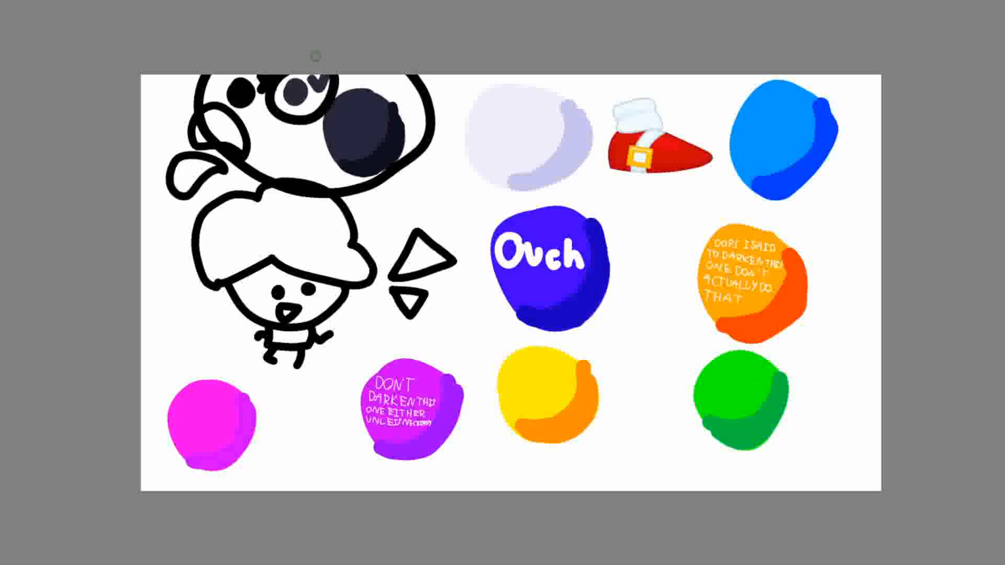
{"action": "mouse_move", "coordinate": [390, 93]}
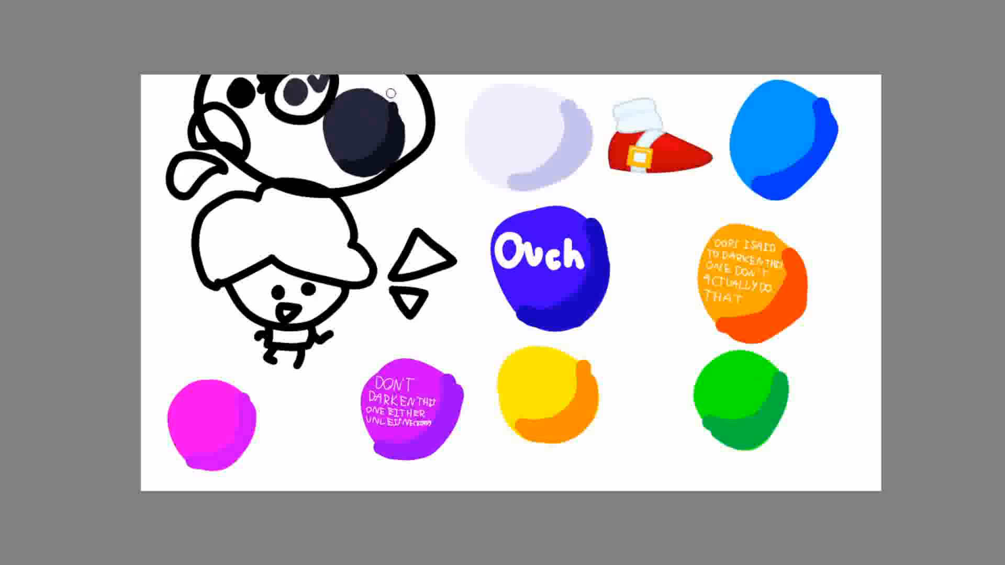